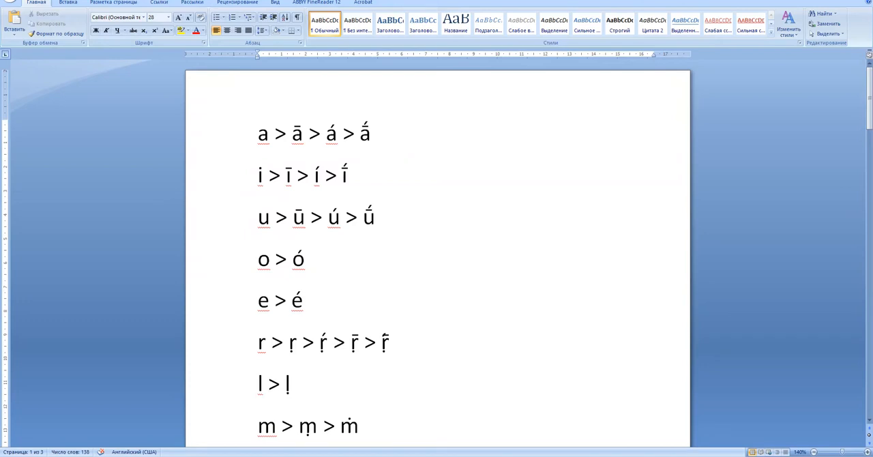
Step: Add a run of repeated ā characters after the a > ā > á row
type("a")
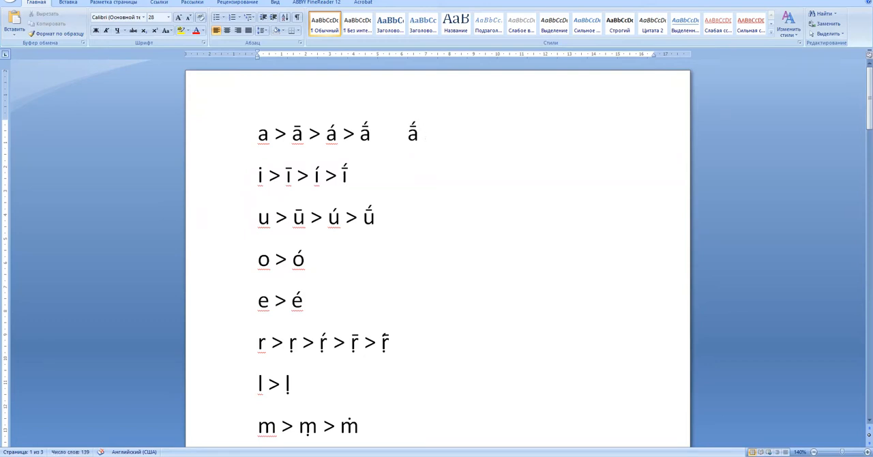
type("a")
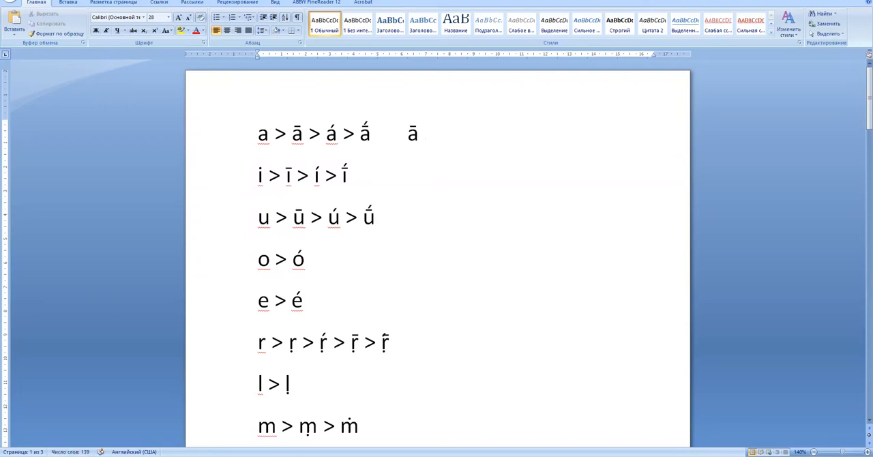
type("āa")
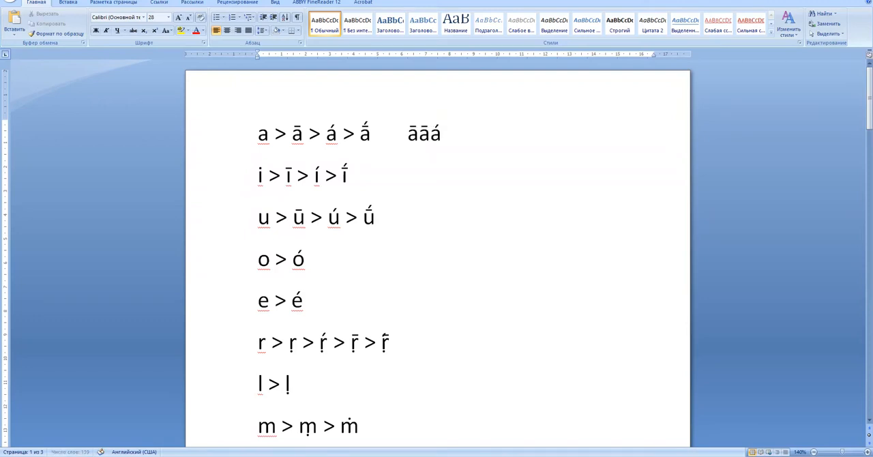
type("āāa")
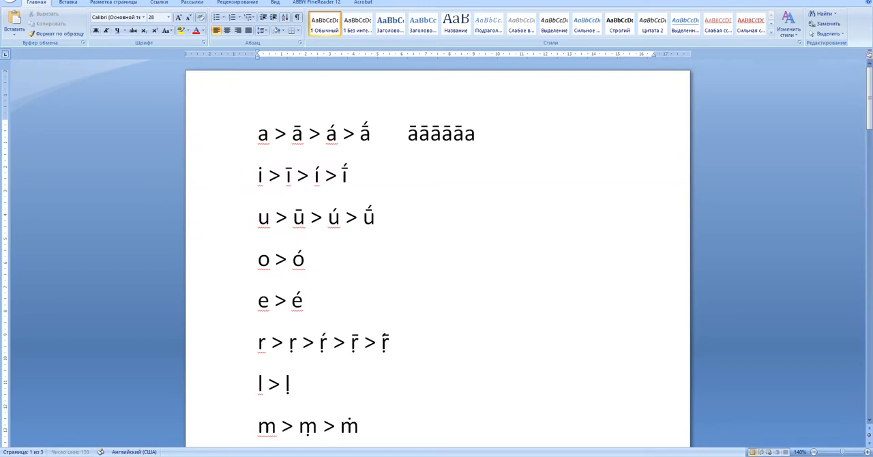
type("āā")
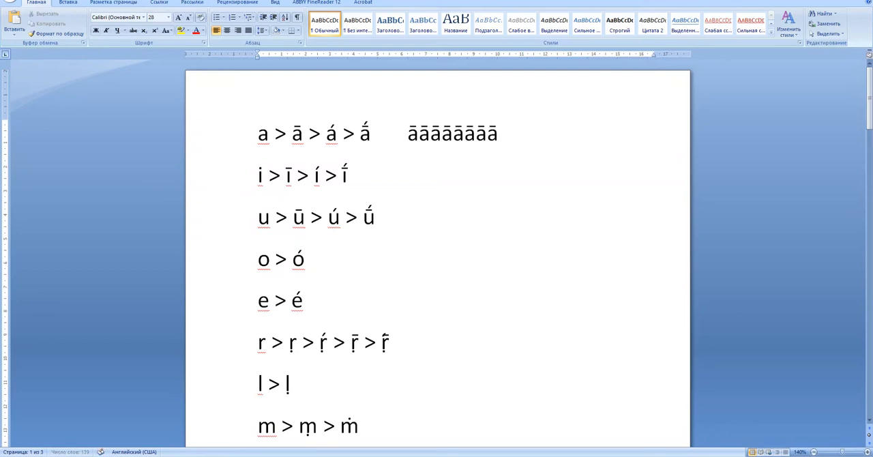
type("ā")
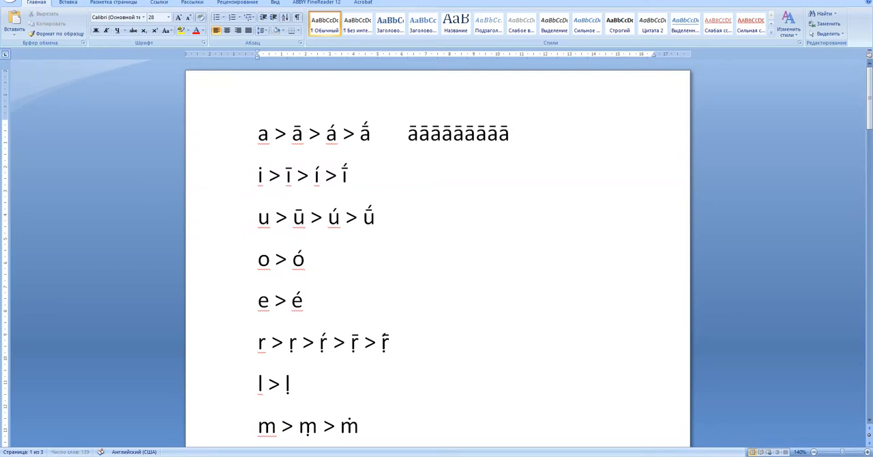
mouse_move(514, 410)
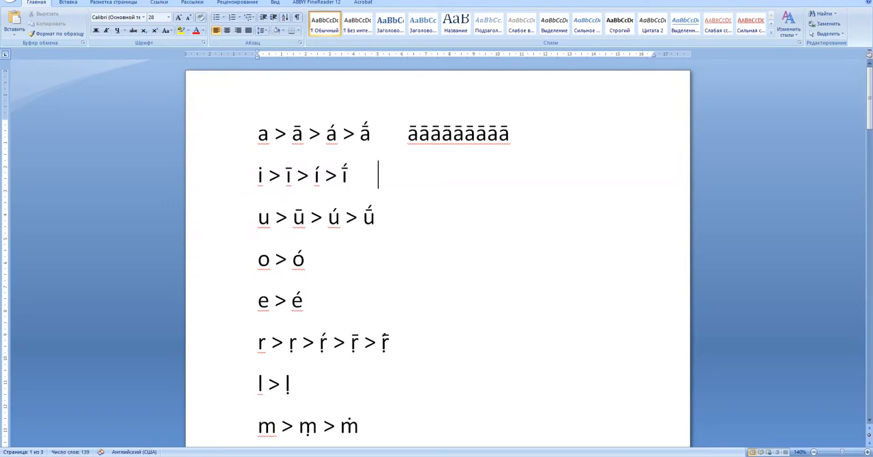
Step: Add a few repeated ī characters after the i > ī > í row
type("ī")
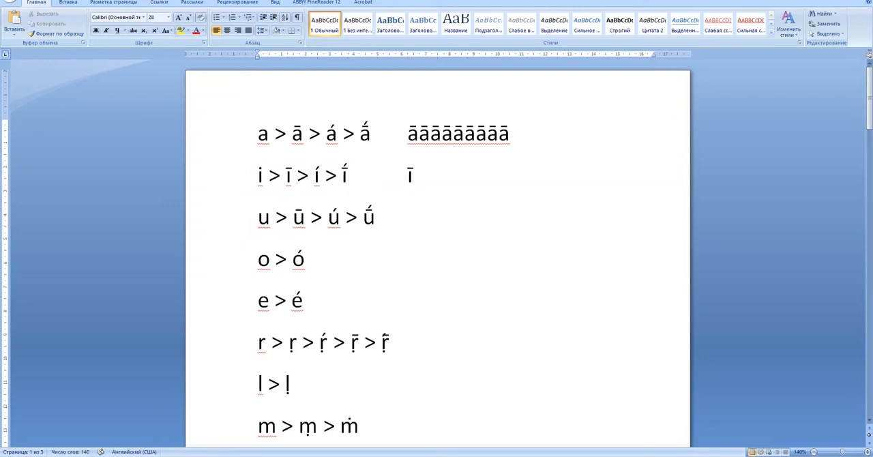
type("īī")
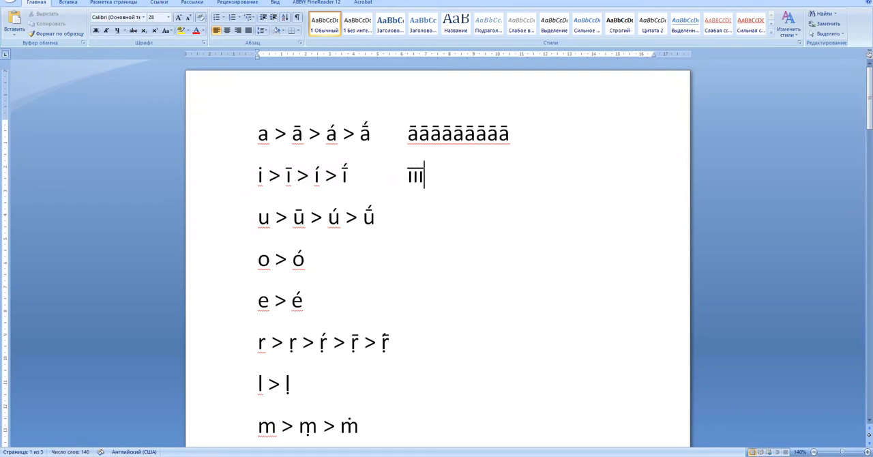
type("i")
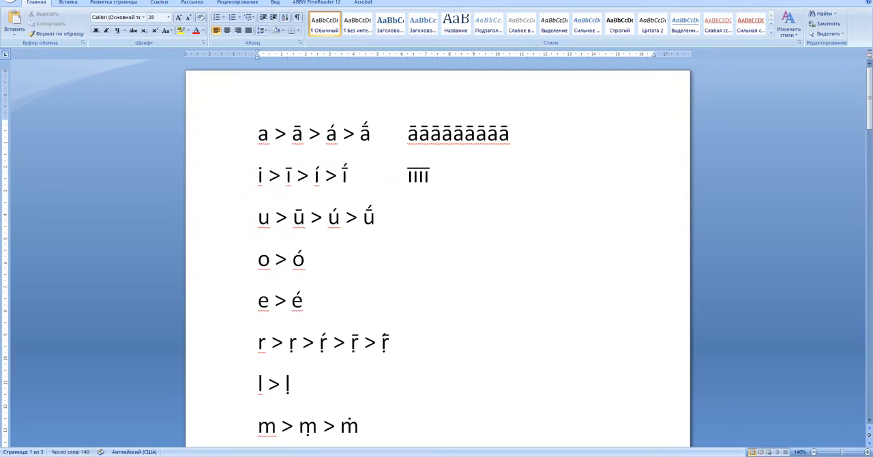
mouse_move(366, 230)
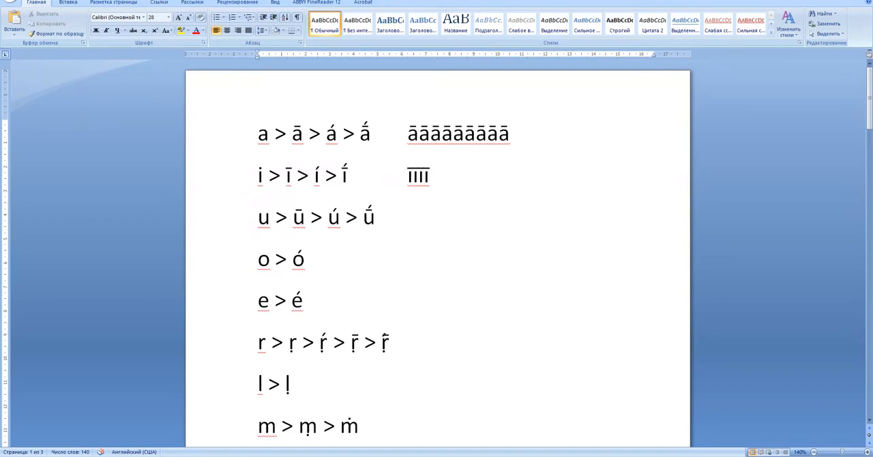
Step: Add a string of repeated ṝ characters after the r > ṛ > ṛ́ > ṝ row, removing a stray plain r
type("r")
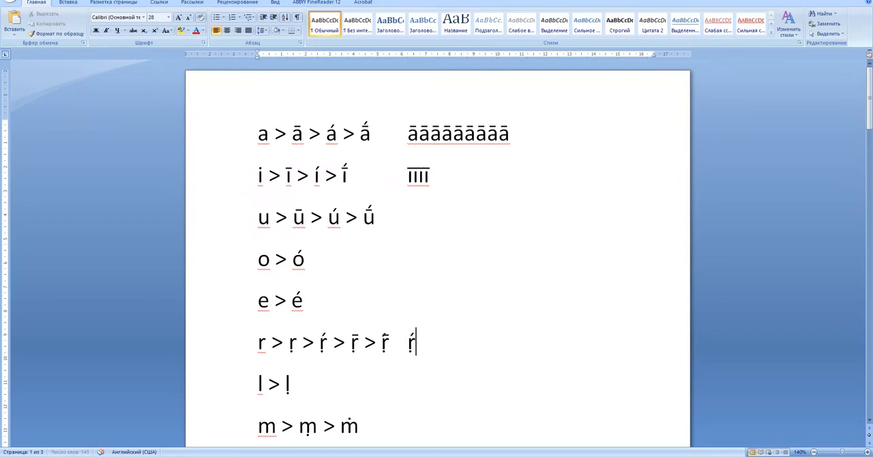
type("r")
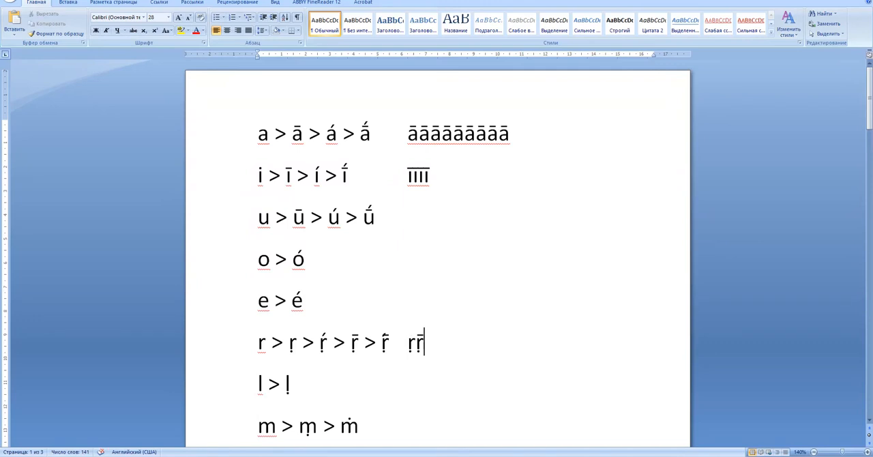
key("backspace")
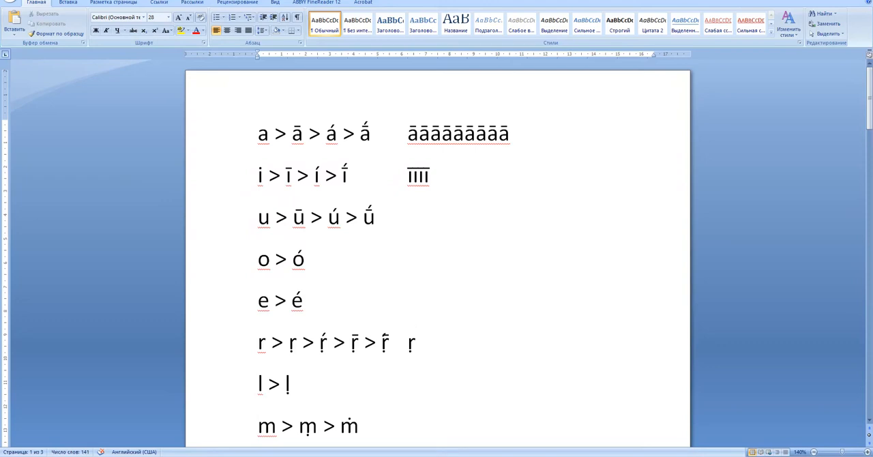
type("r")
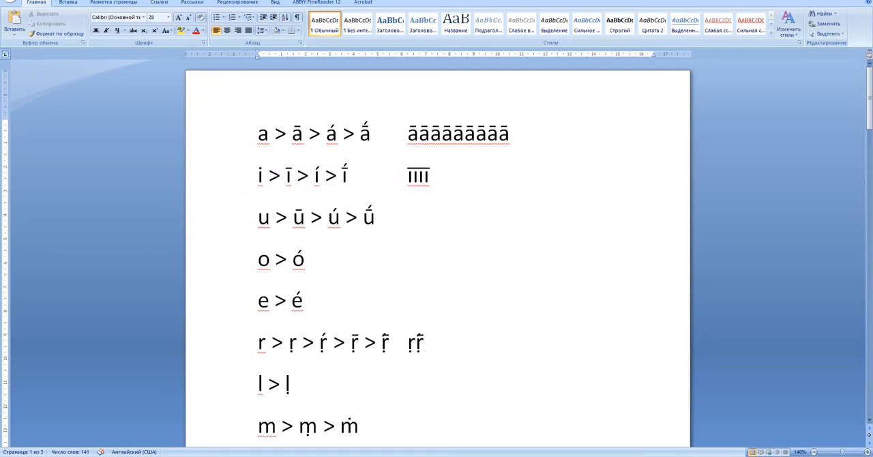
left_click(423, 343)
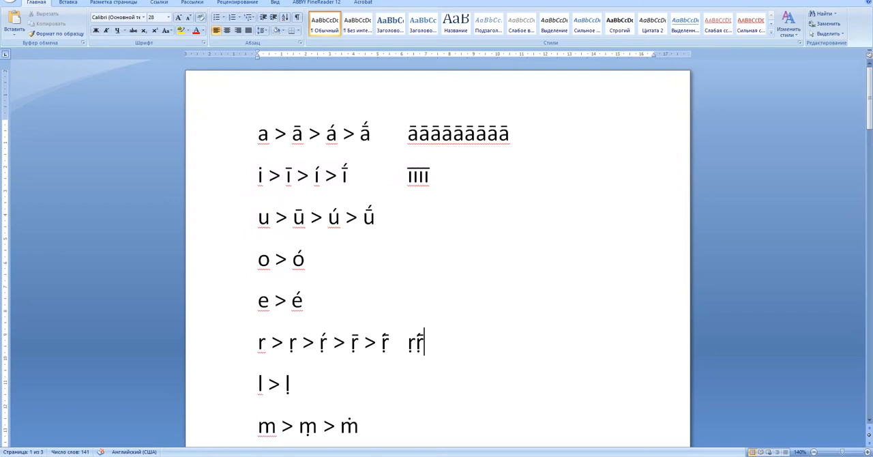
type("r̄")
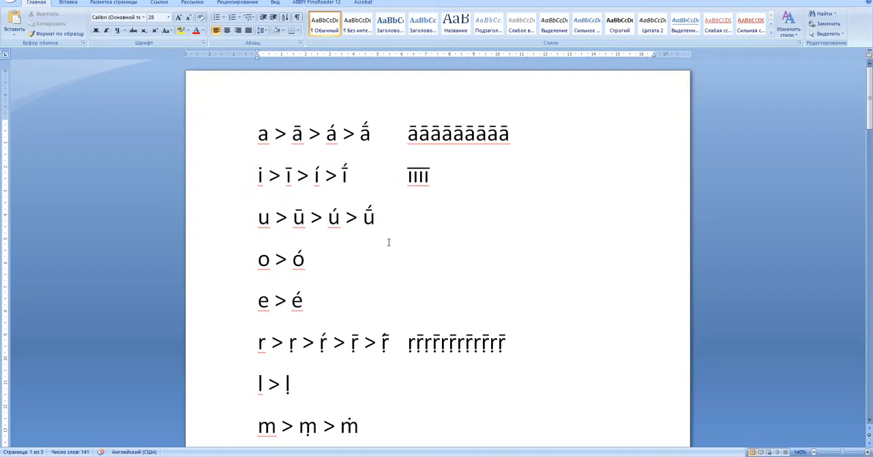
mouse_move(257, 344)
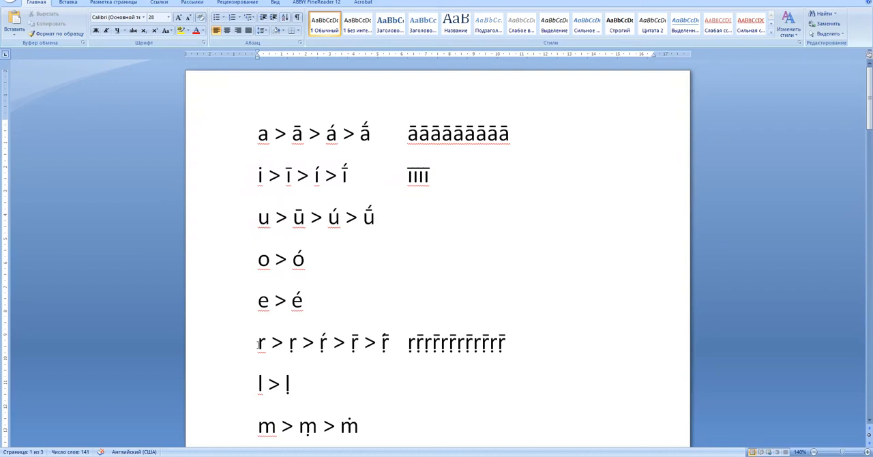
mouse_move(287, 190)
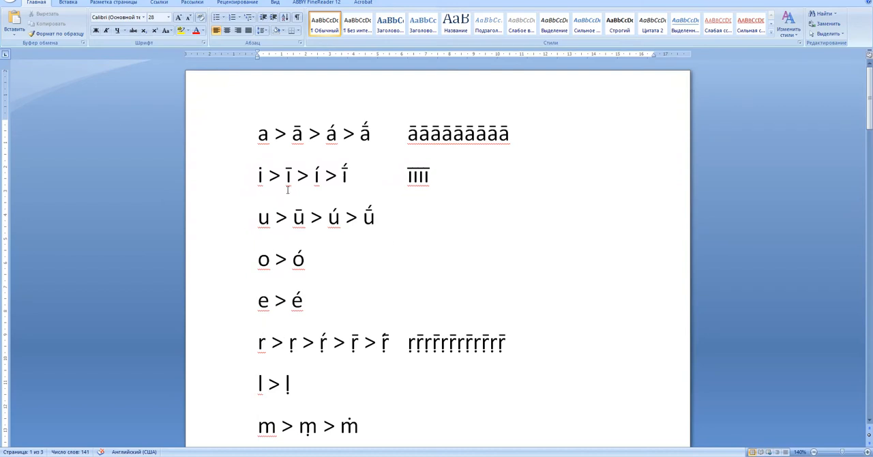
mouse_move(325, 287)
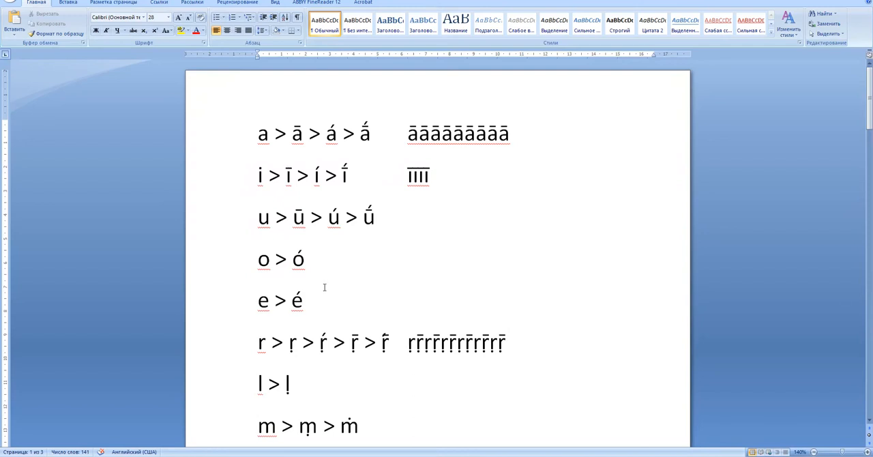
Step: Try accented n variants (ṇ, ṅ) beside the n > ṇ > ṅ > ñ > ṉ row, removing wrong ones to leave a plain n
scroll("down", 3)
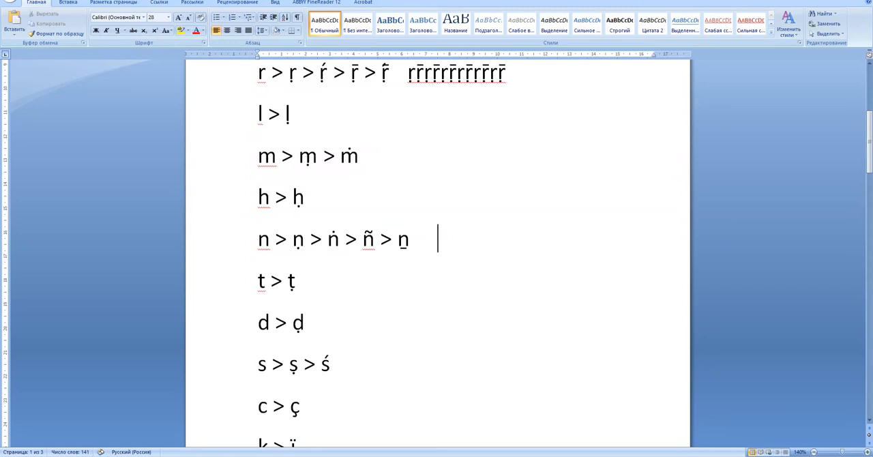
type("n]")
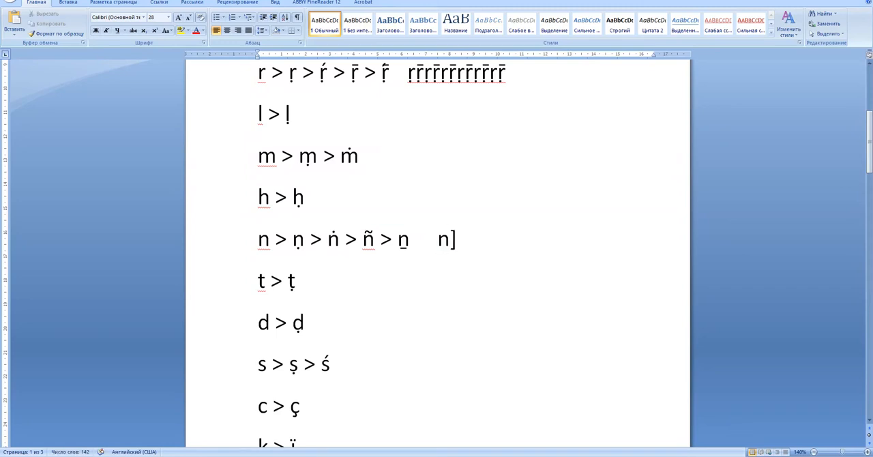
type("=")
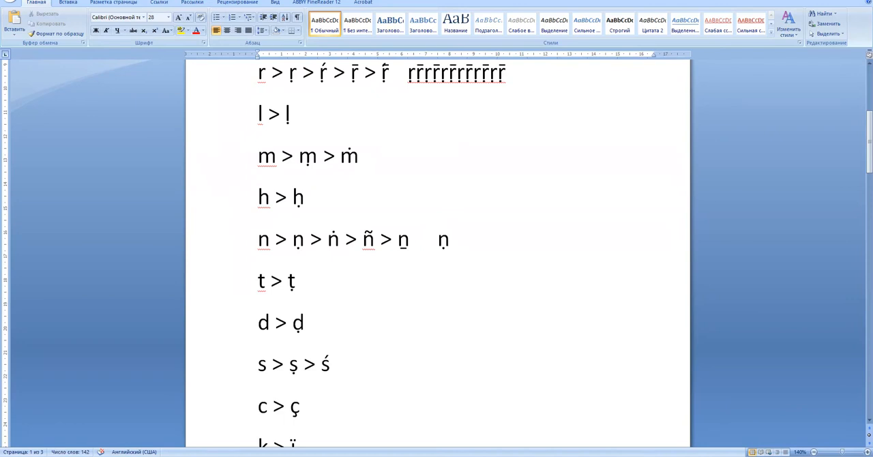
key("backspace")
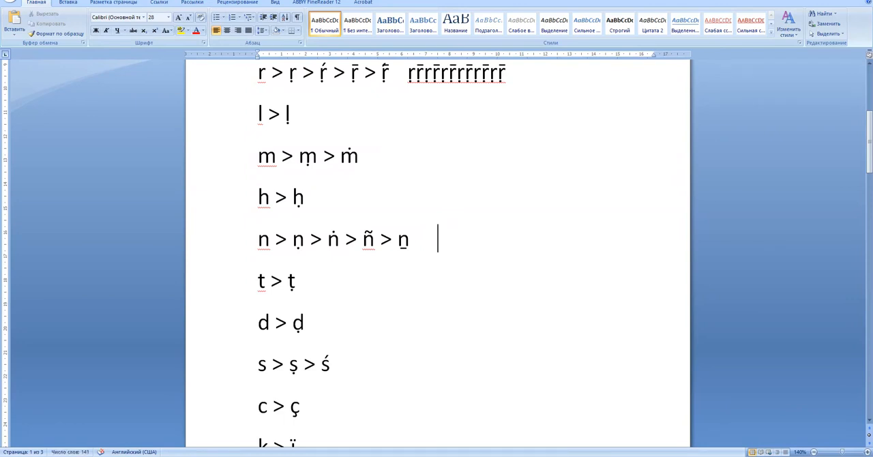
type("ṇ")
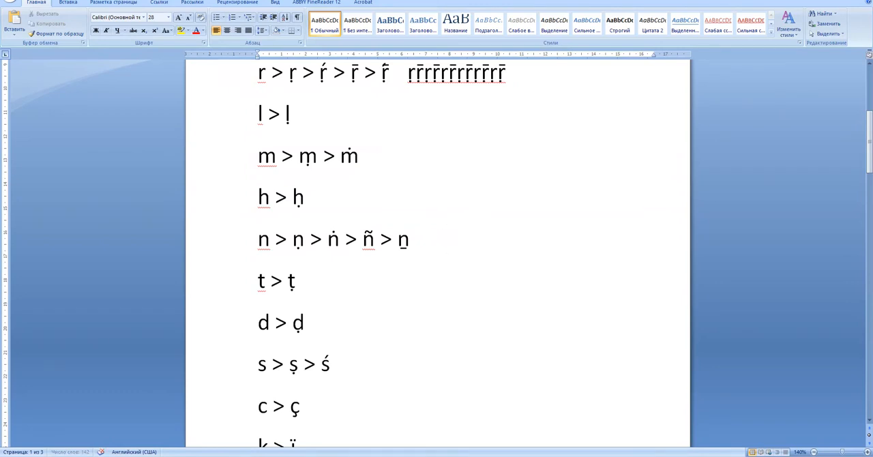
type("ṅ")
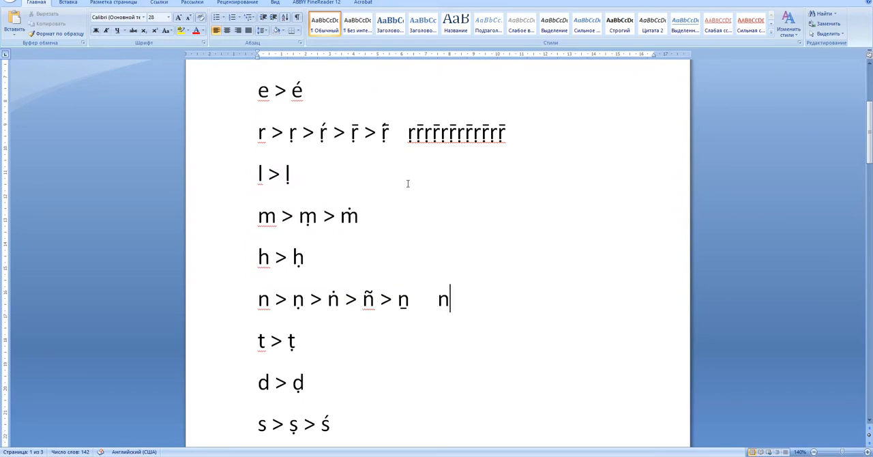
scroll("down", 3)
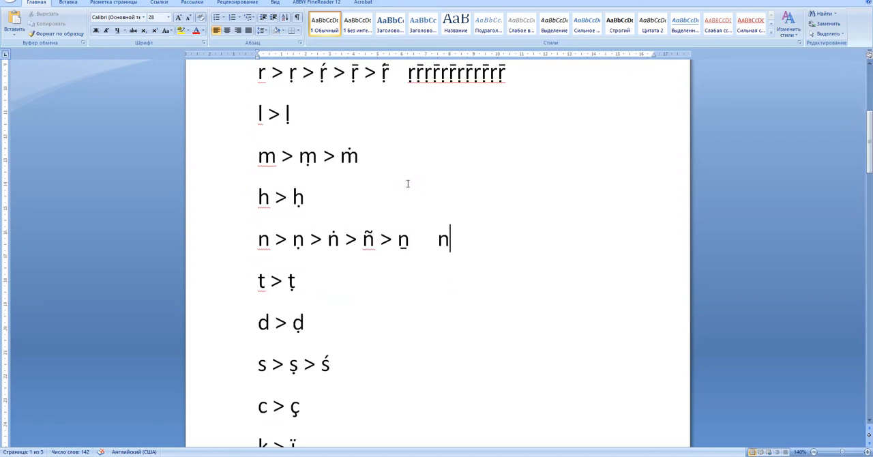
scroll("down", 3)
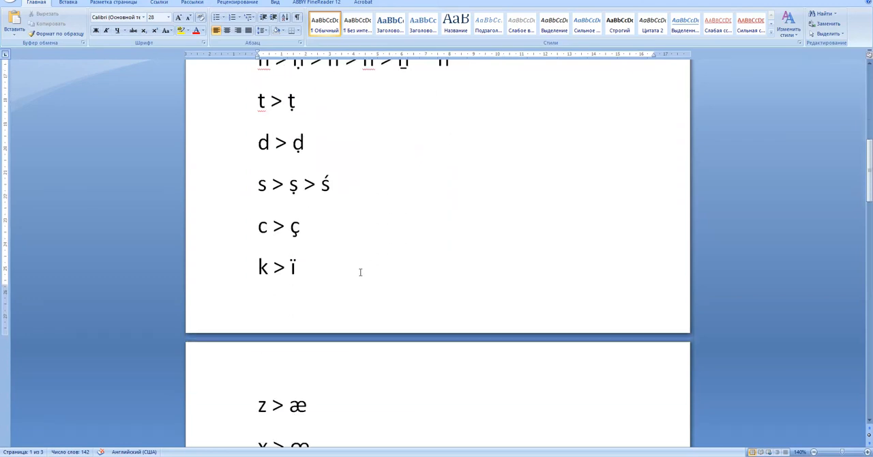
scroll("down", 3)
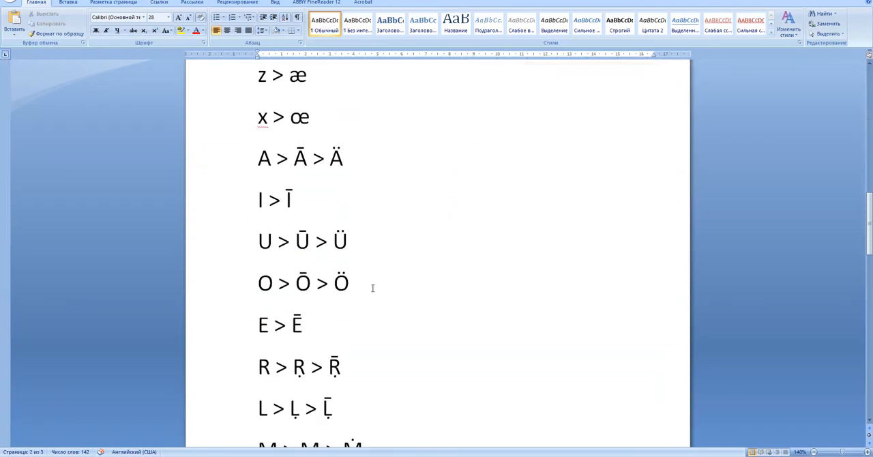
scroll("down", 3)
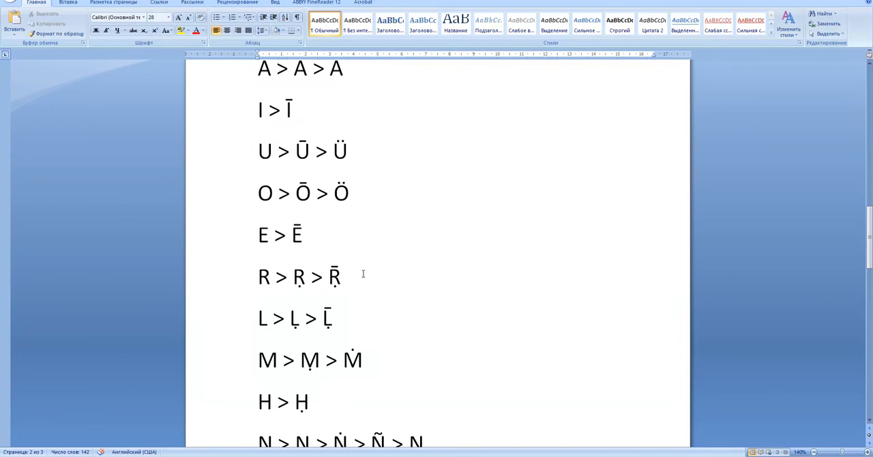
scroll("down", 3)
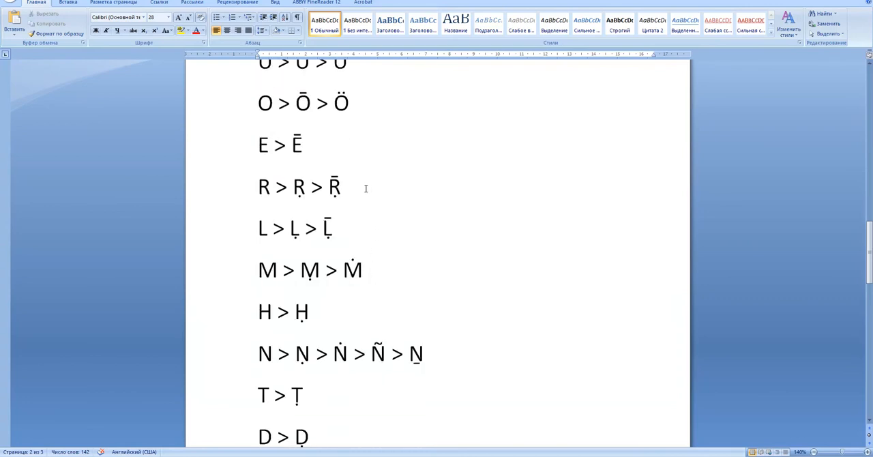
scroll("down", 3)
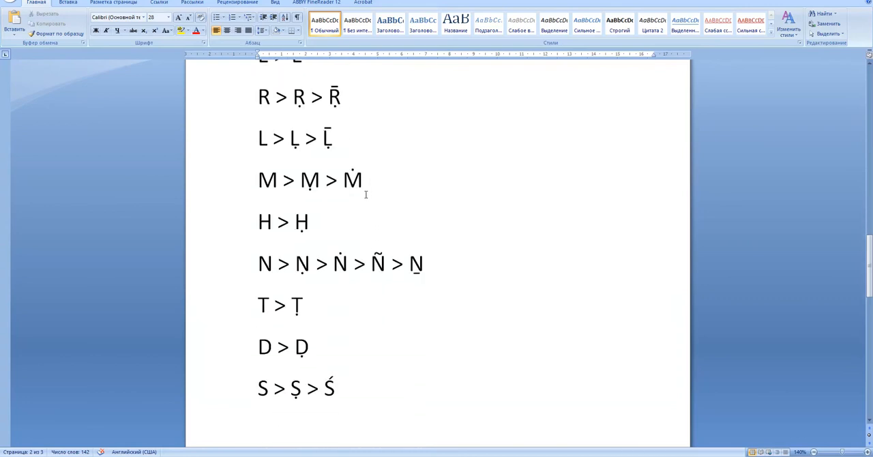
scroll("down", 3)
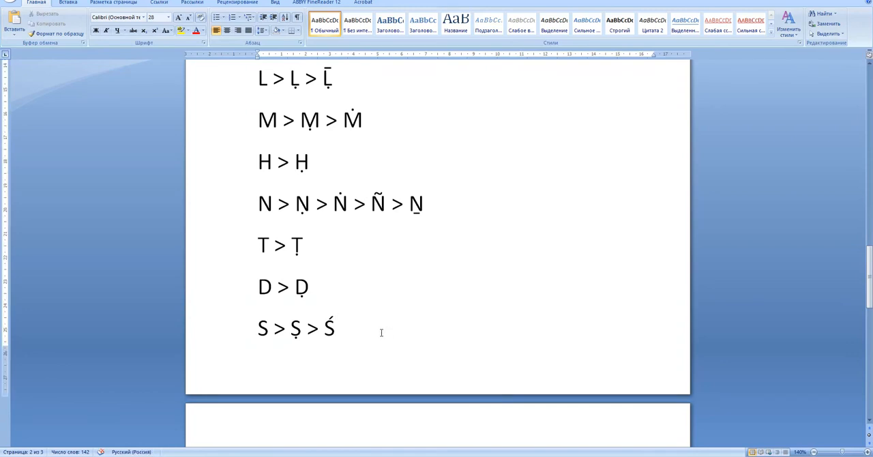
scroll("down", 3)
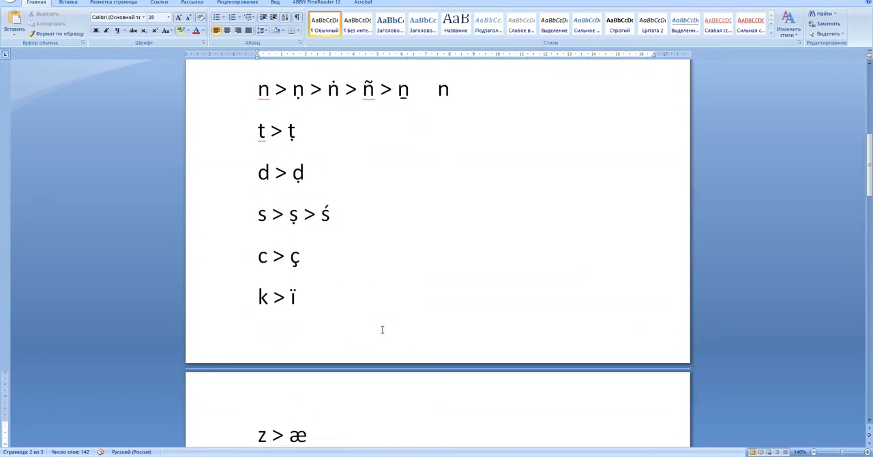
scroll("up", 3)
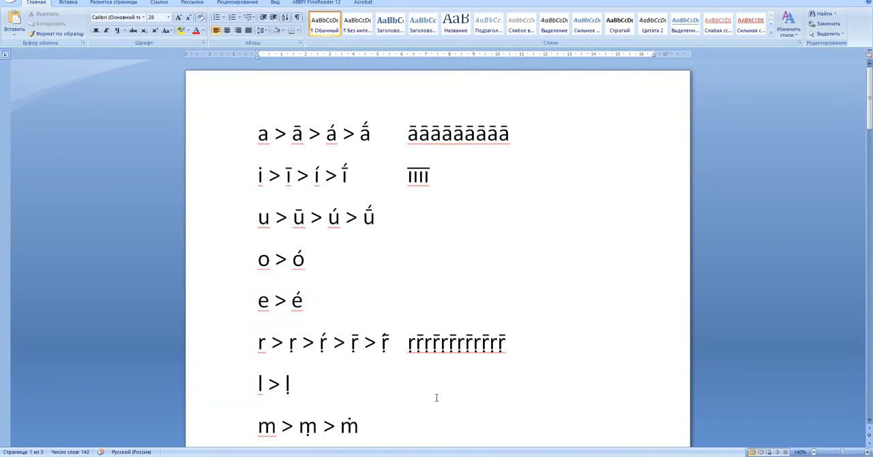